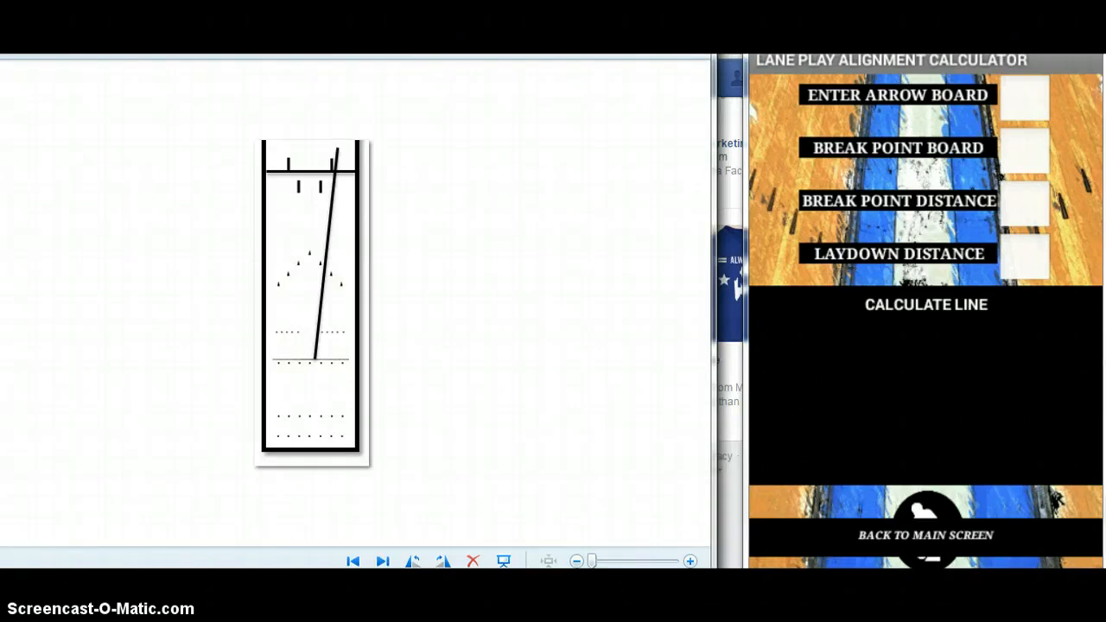
mouse_move(710, 494)
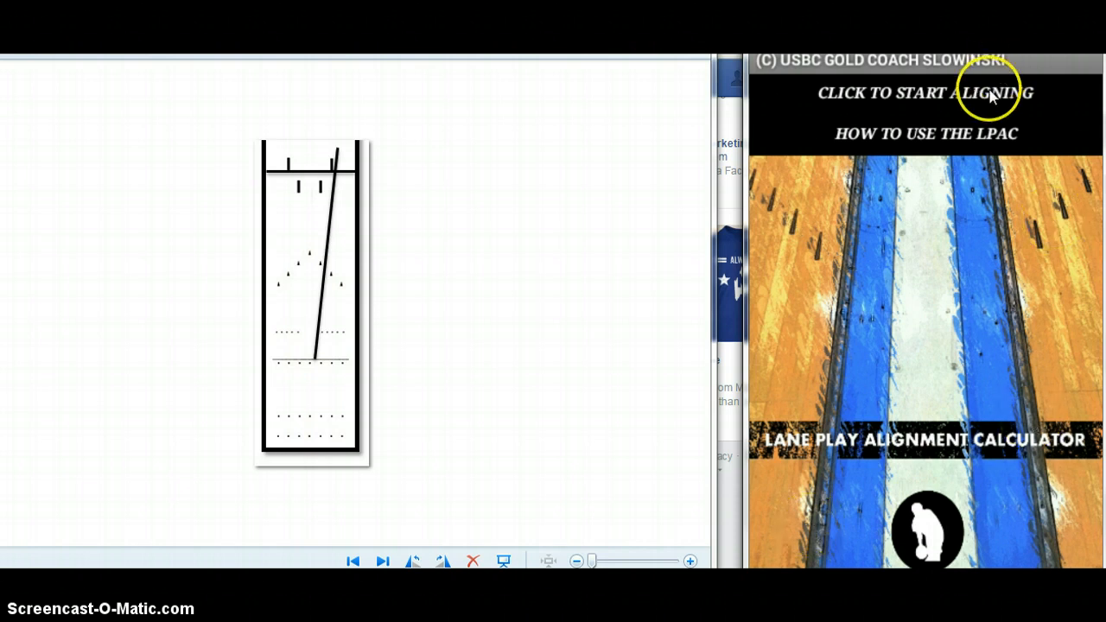
- Start aligning and enter break point distance 40, break point board 9 and arrow board 12
left_click(925, 92)
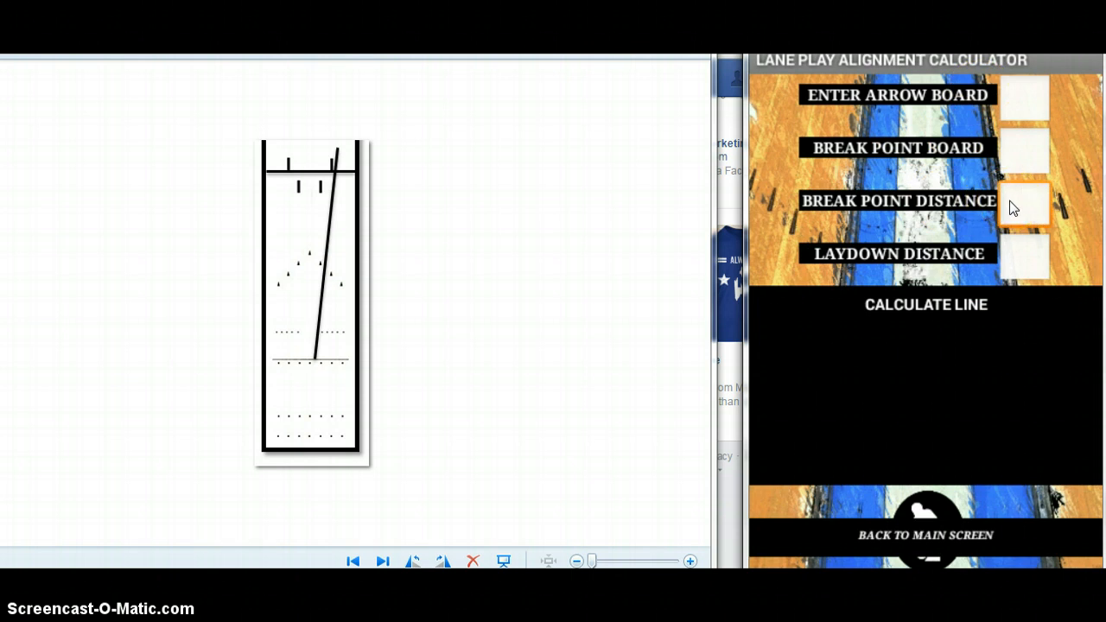
type("40")
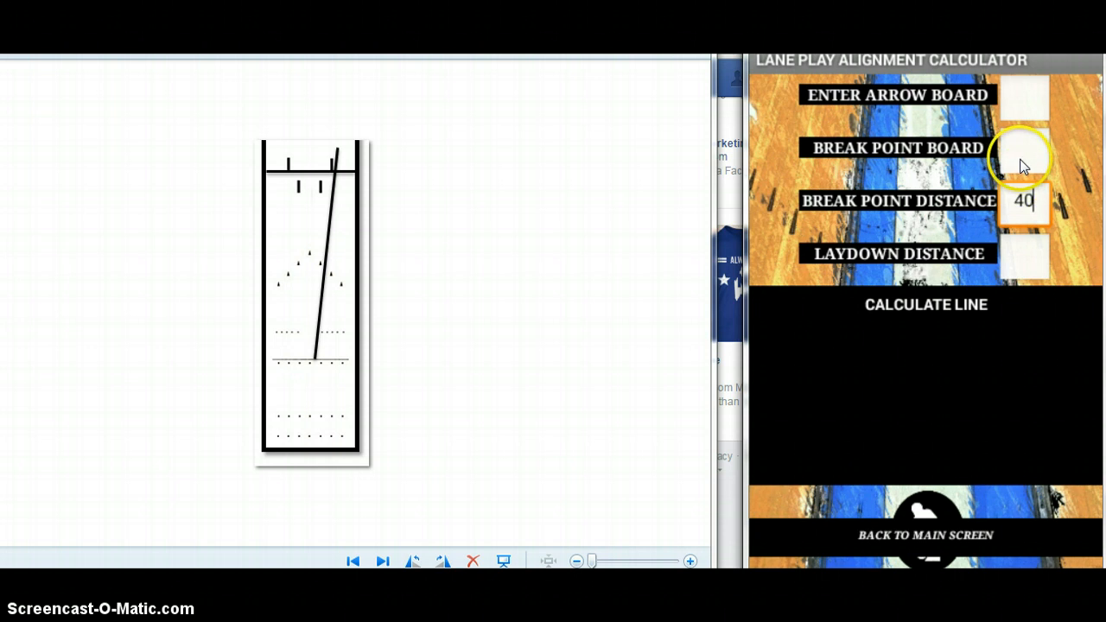
left_click(1024, 147)
type("9")
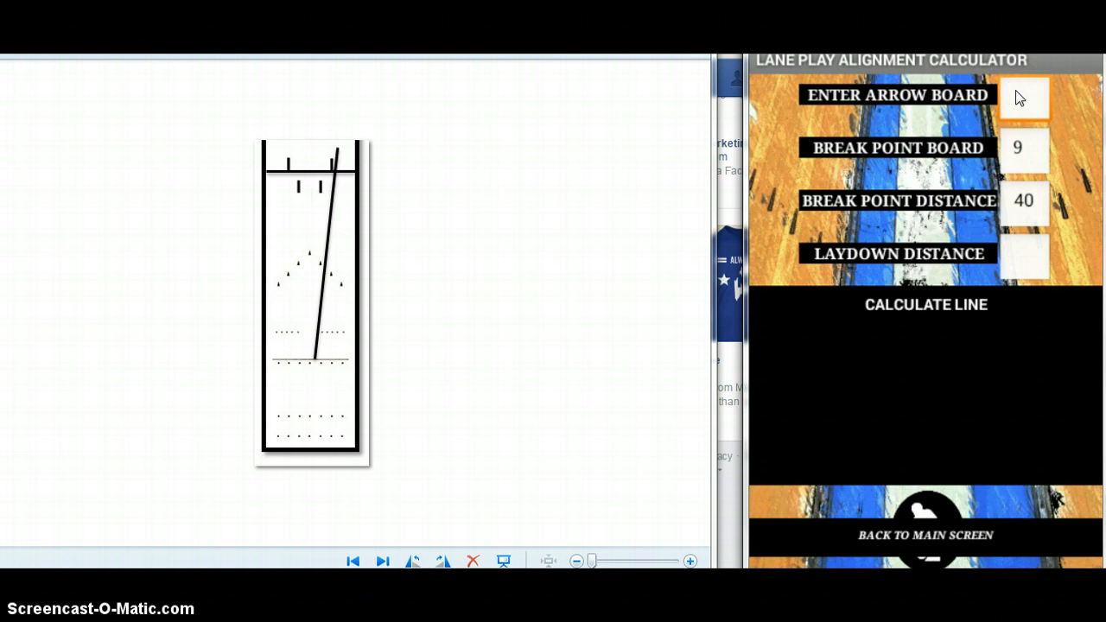
left_click(1024, 96)
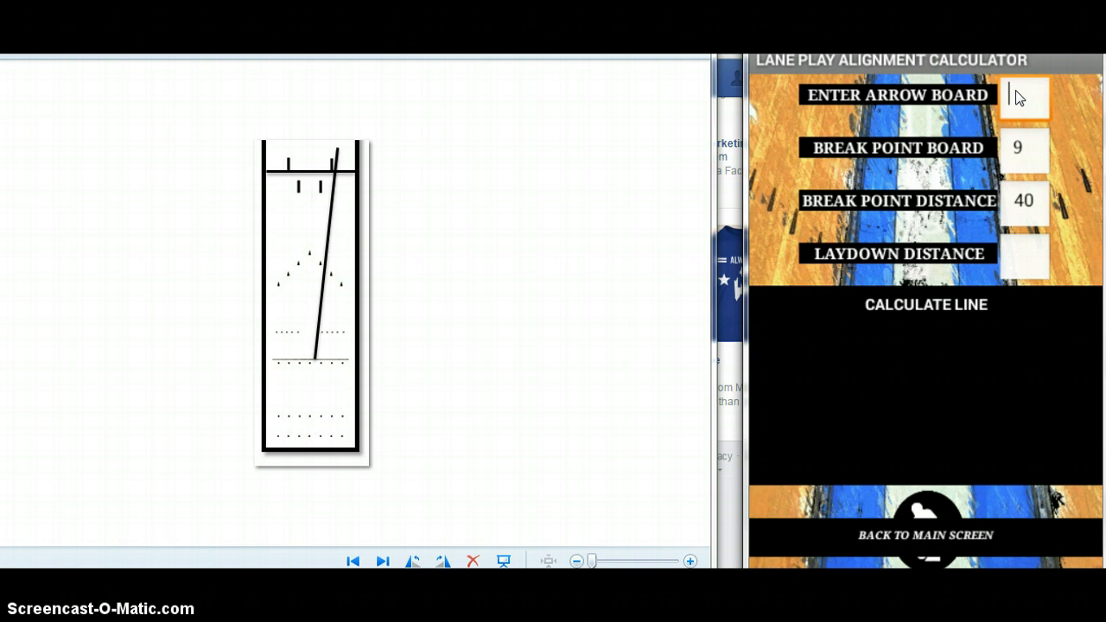
type("12")
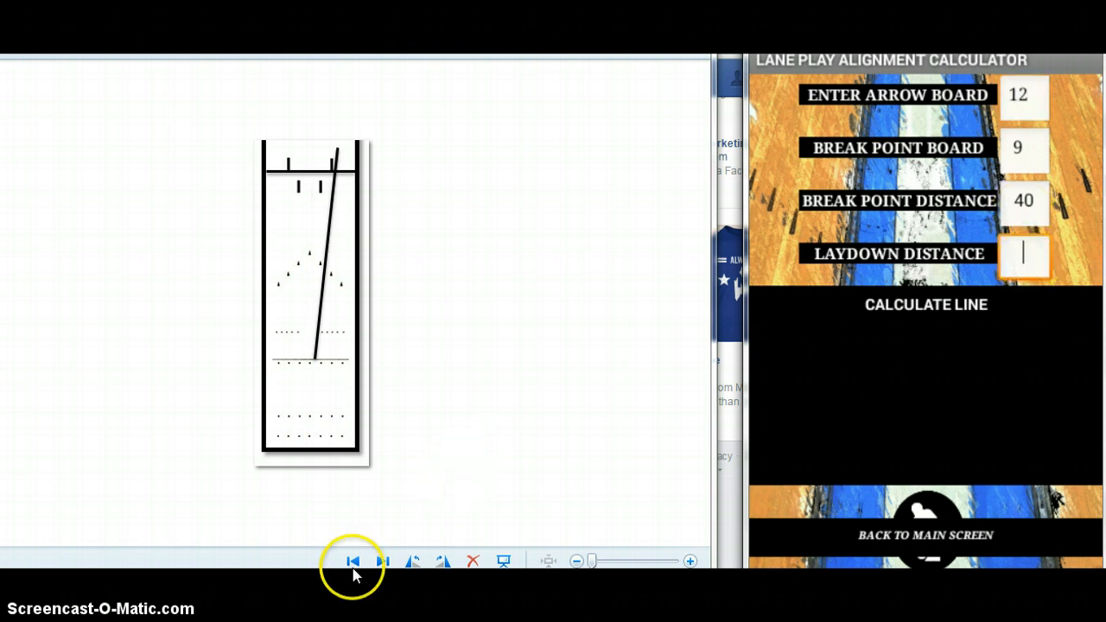
- Enter laydown distance 6 and calculate the line, giving slide 20, arrow 12, focal 6
left_click(352, 561)
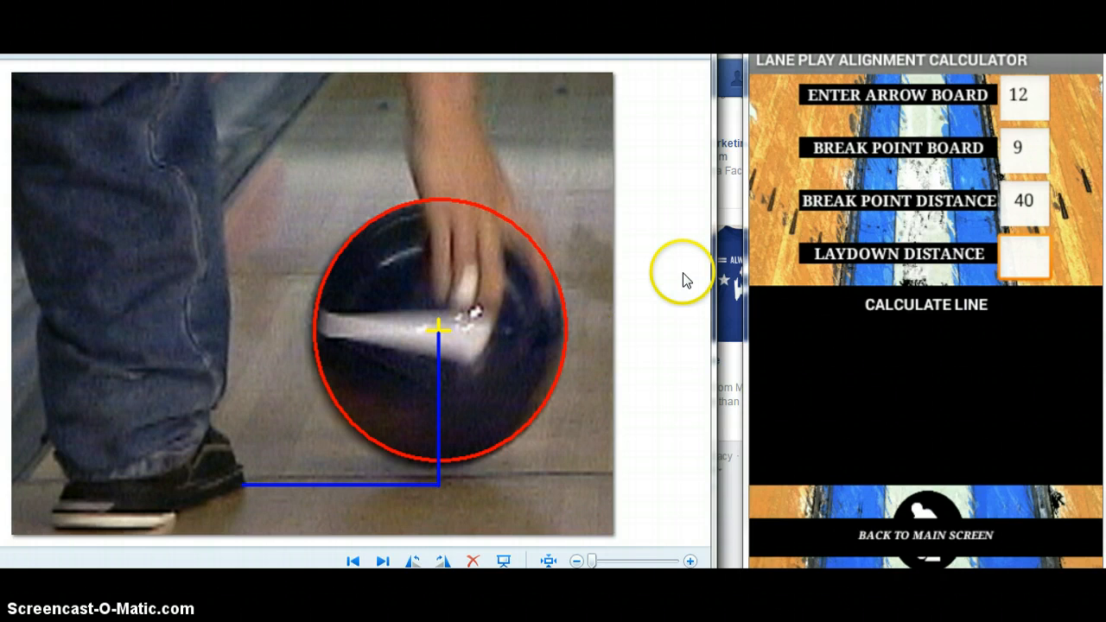
left_click(1024, 254)
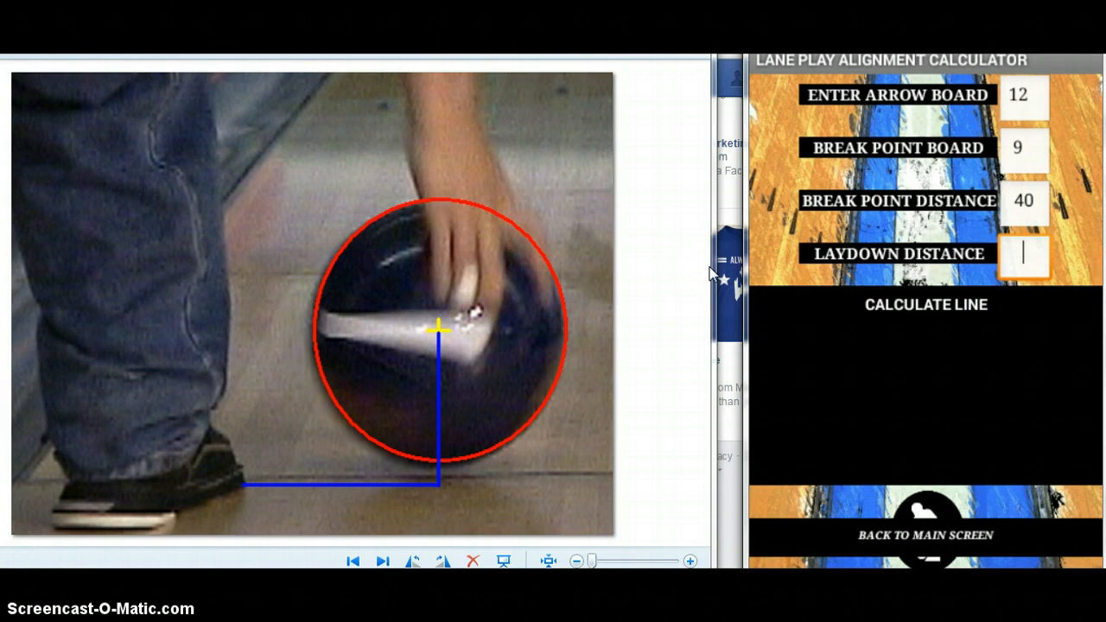
type("6")
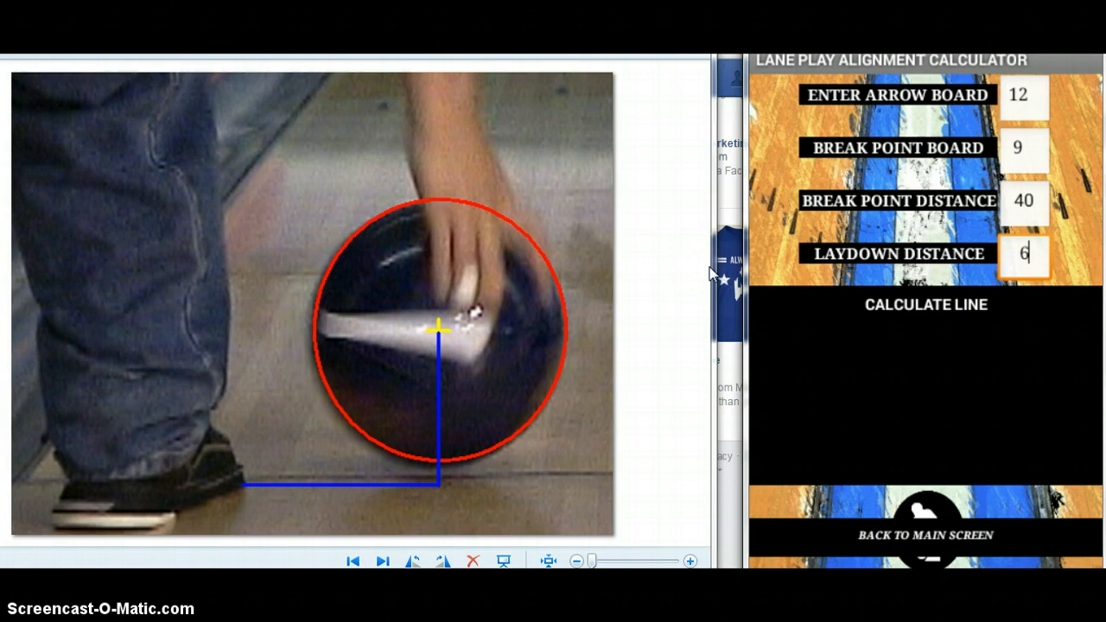
left_click(926, 304)
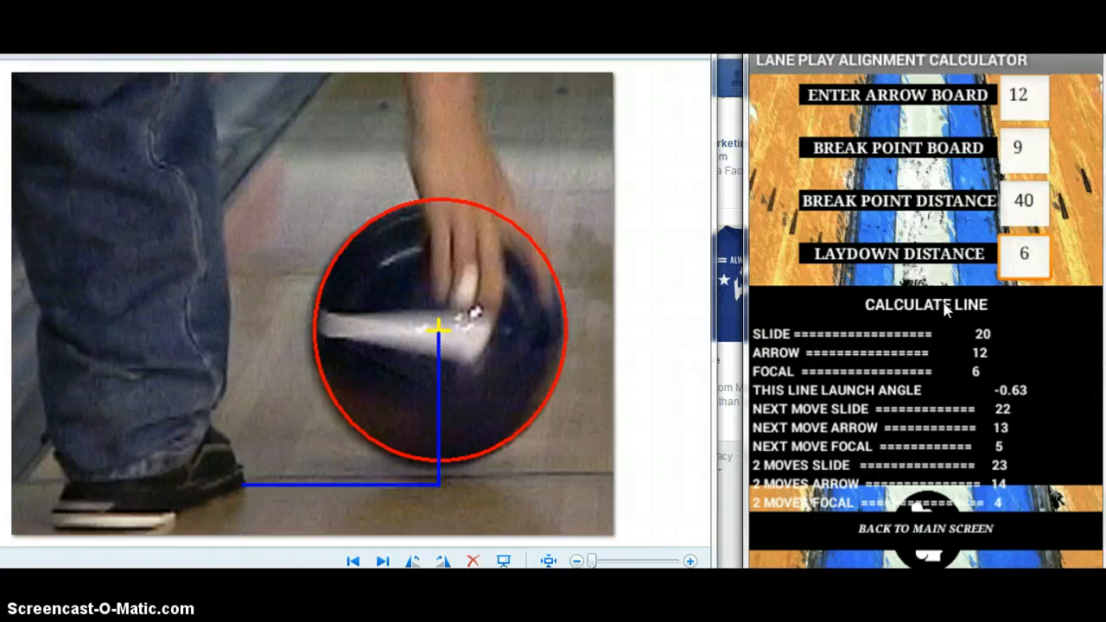
- Move the slideshow back, then forward to the numbered pin photo, keeping the line results shown
left_click(380, 562)
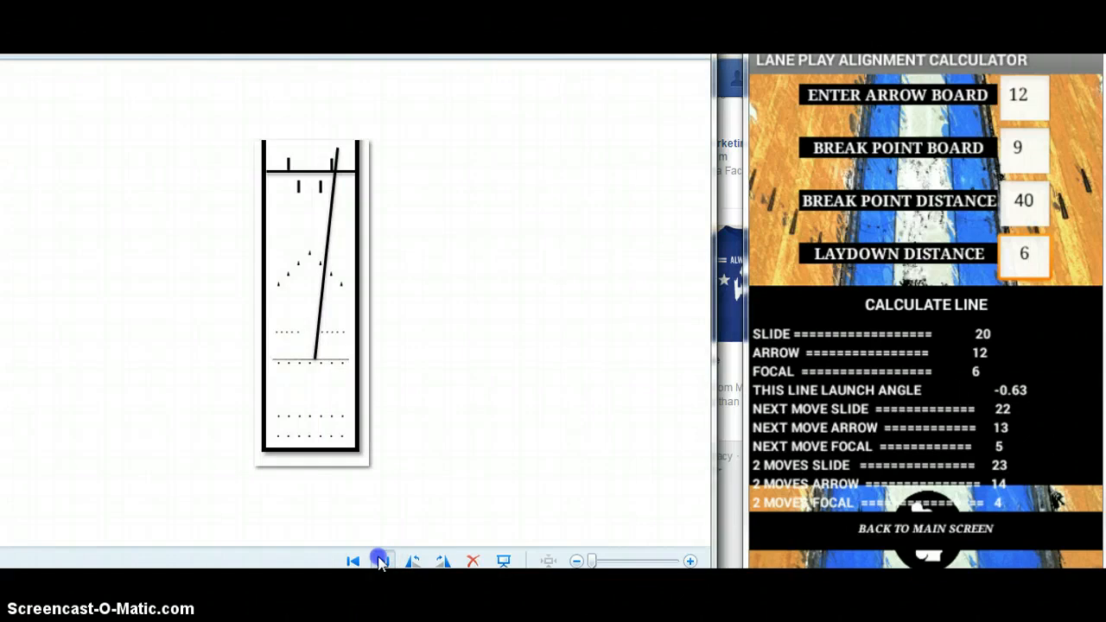
left_click(382, 561)
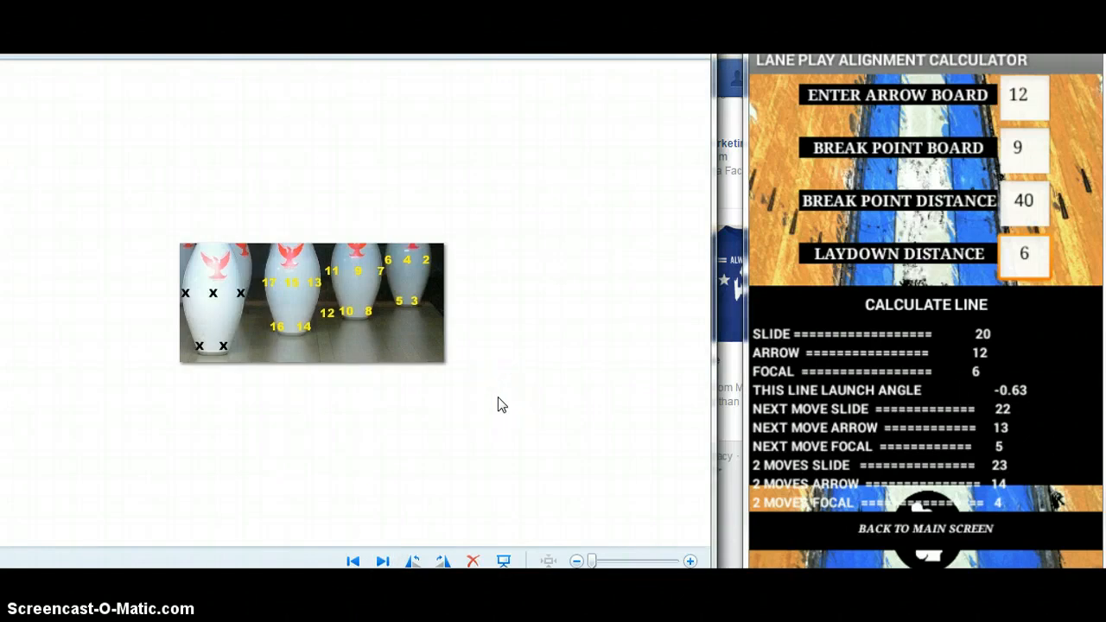
left_click(1024, 254)
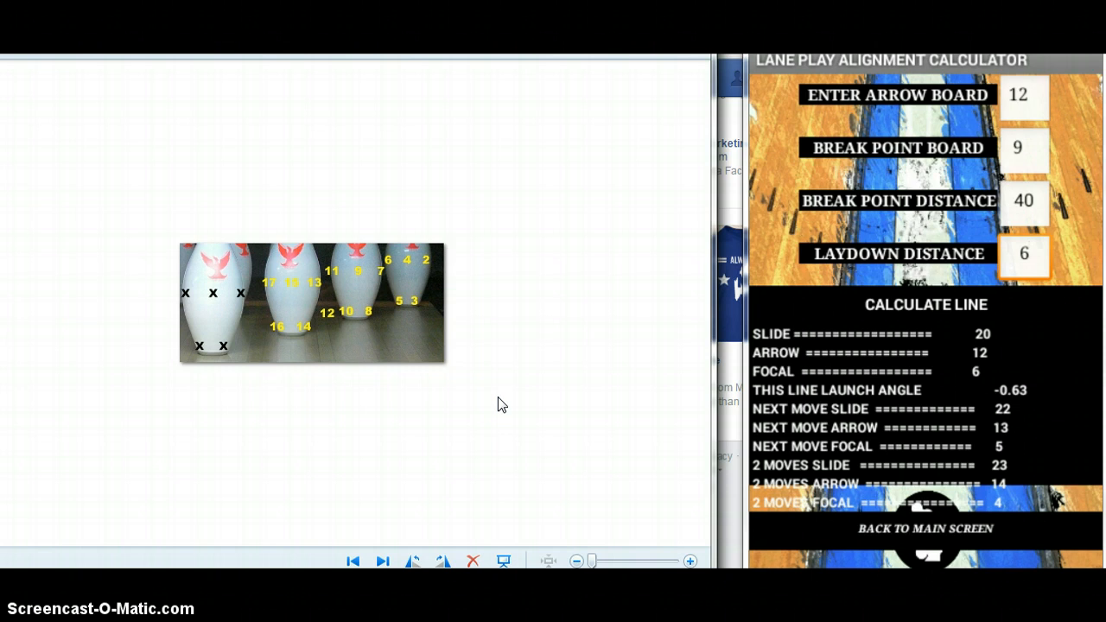
left_click(1024, 253)
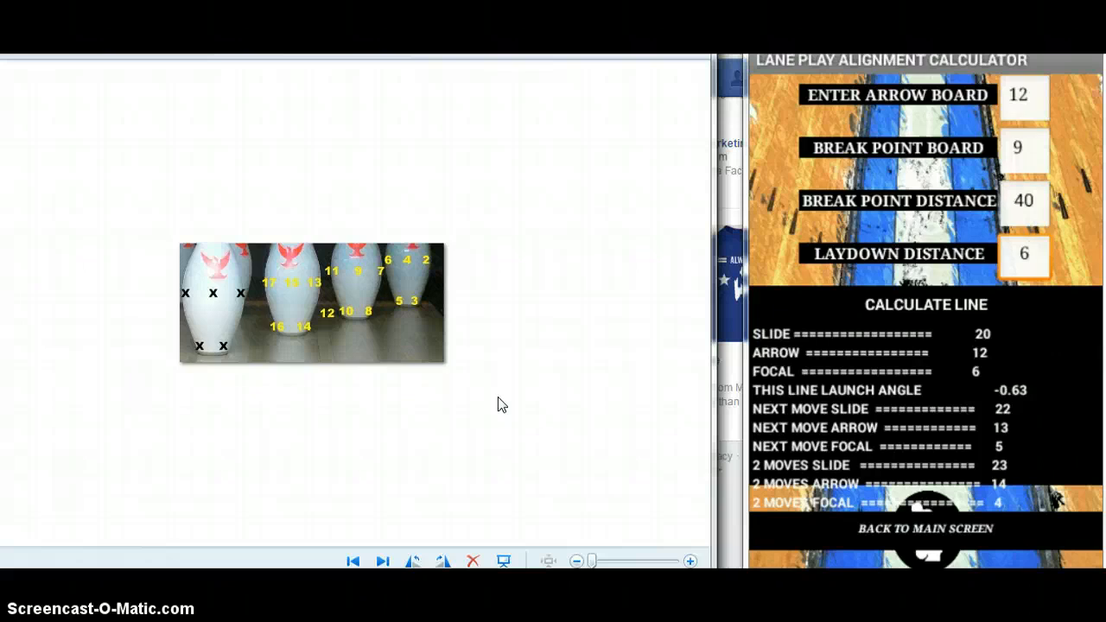
left_click(1024, 253)
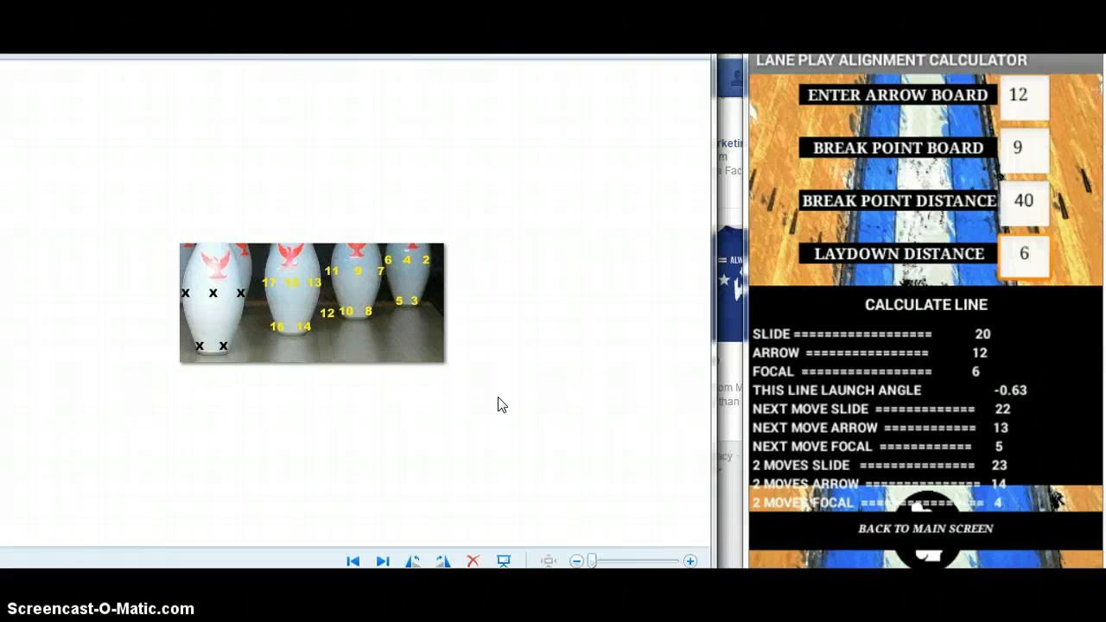
left_click(1024, 253)
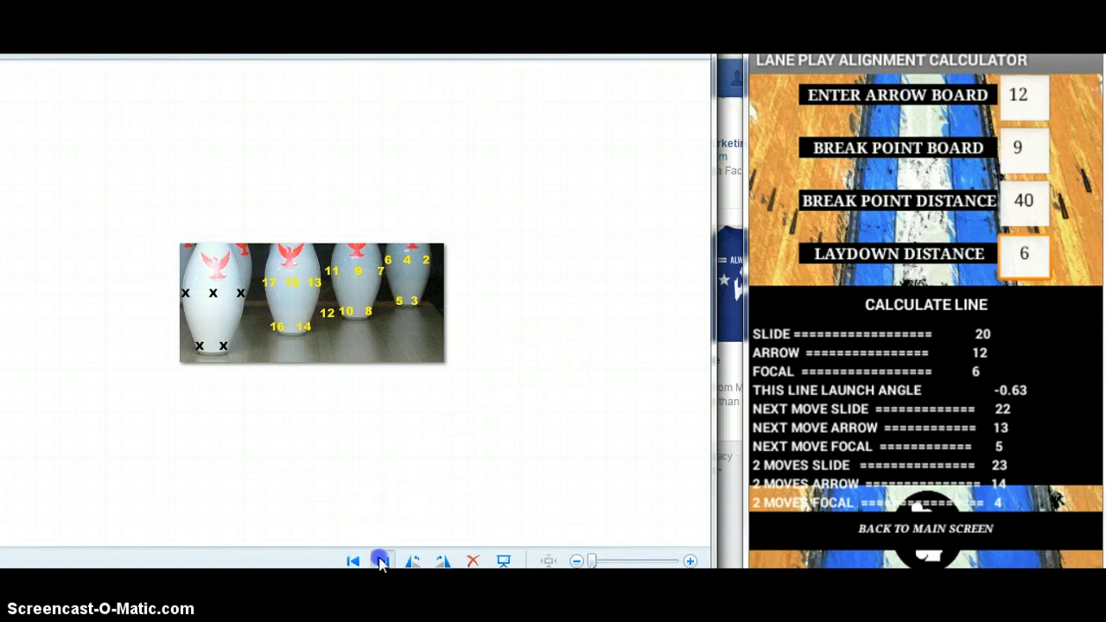
- Show the distance marker slide and enter arrow board 21, break point board 11, distance 43
left_click(381, 561)
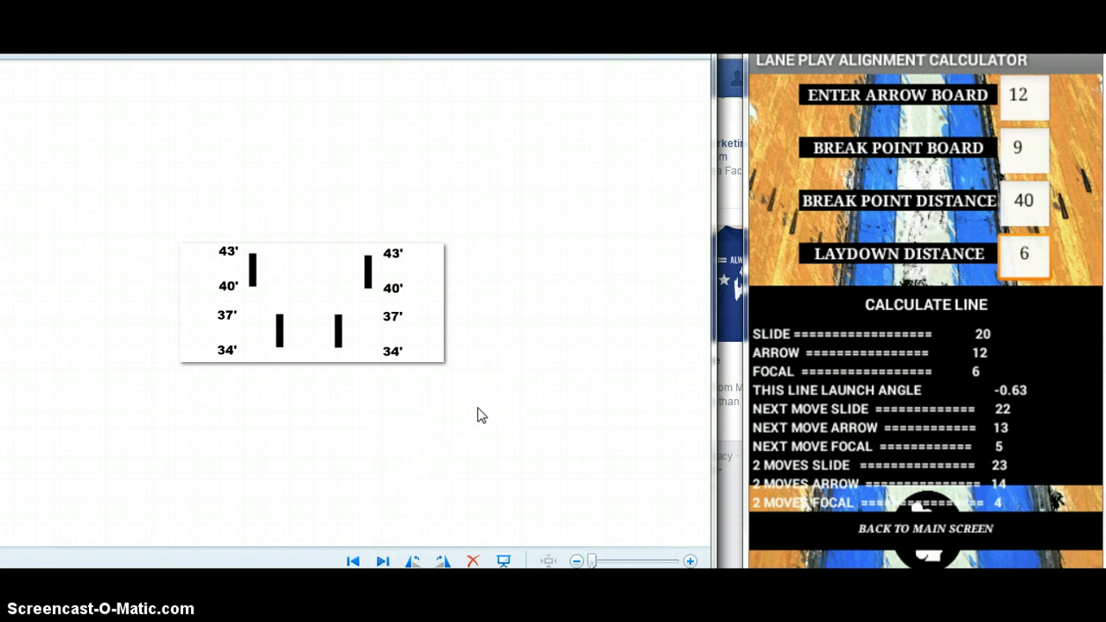
left_click(1024, 253)
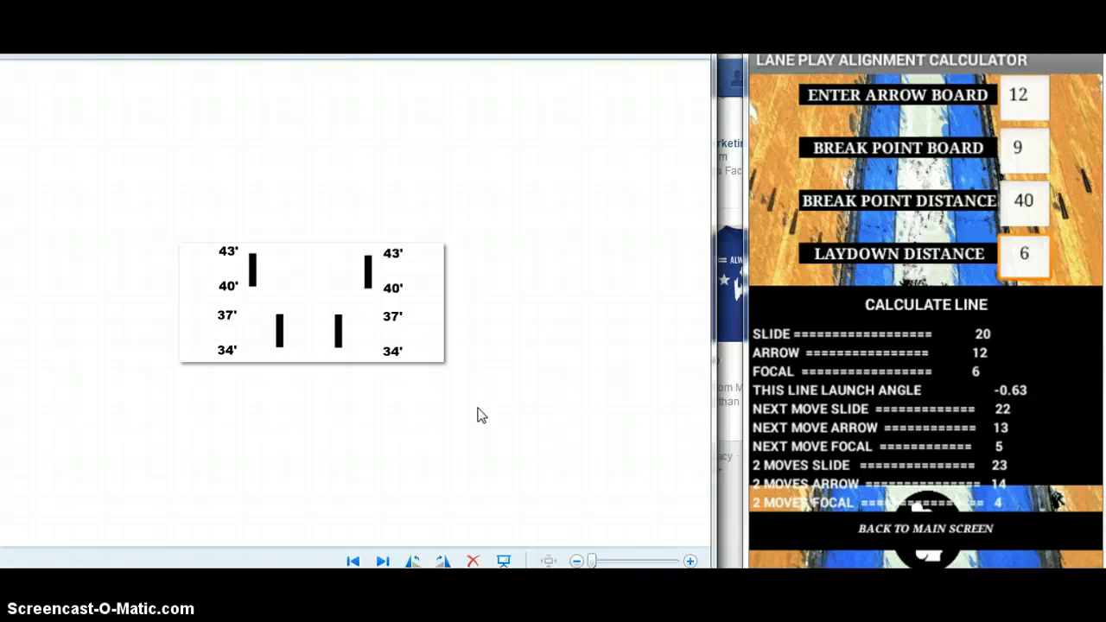
mouse_move(726, 257)
type("43")
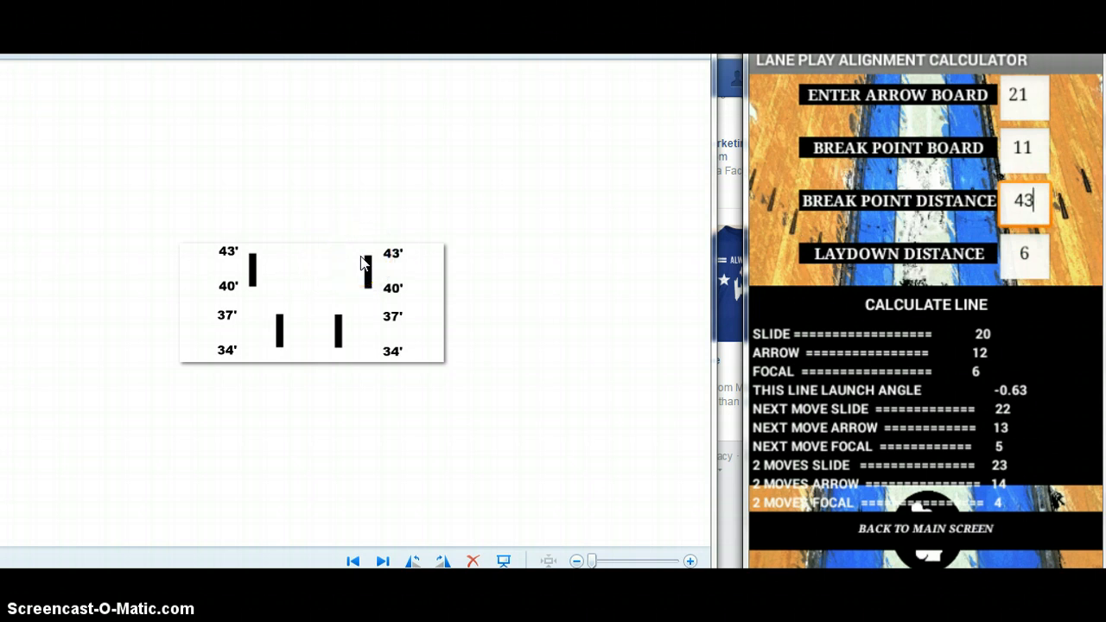
mouse_move(682, 192)
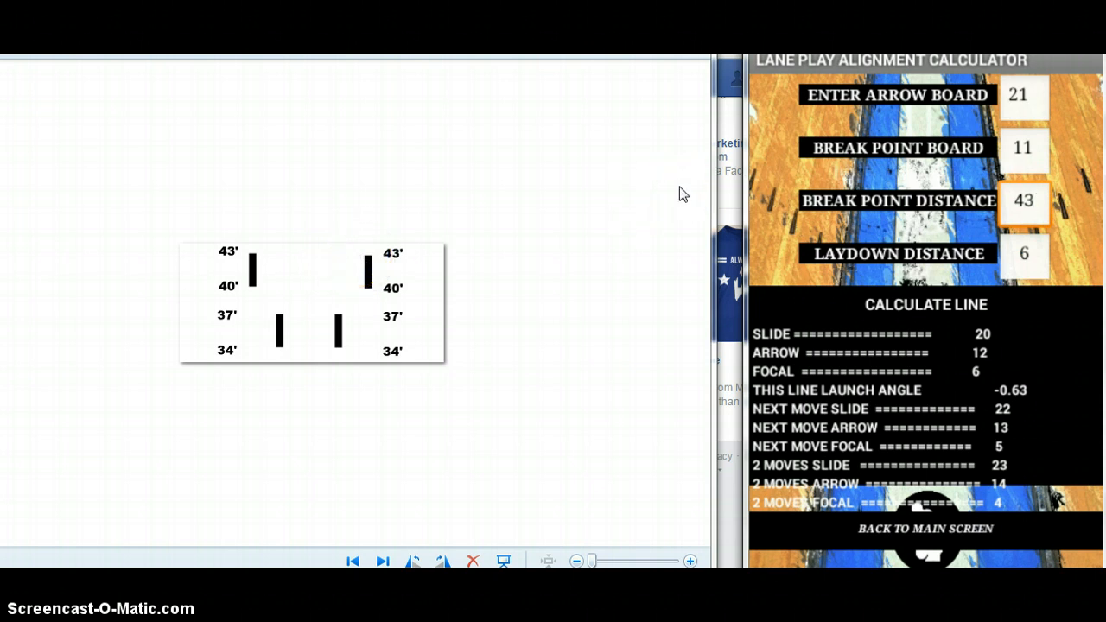
left_click(1024, 201)
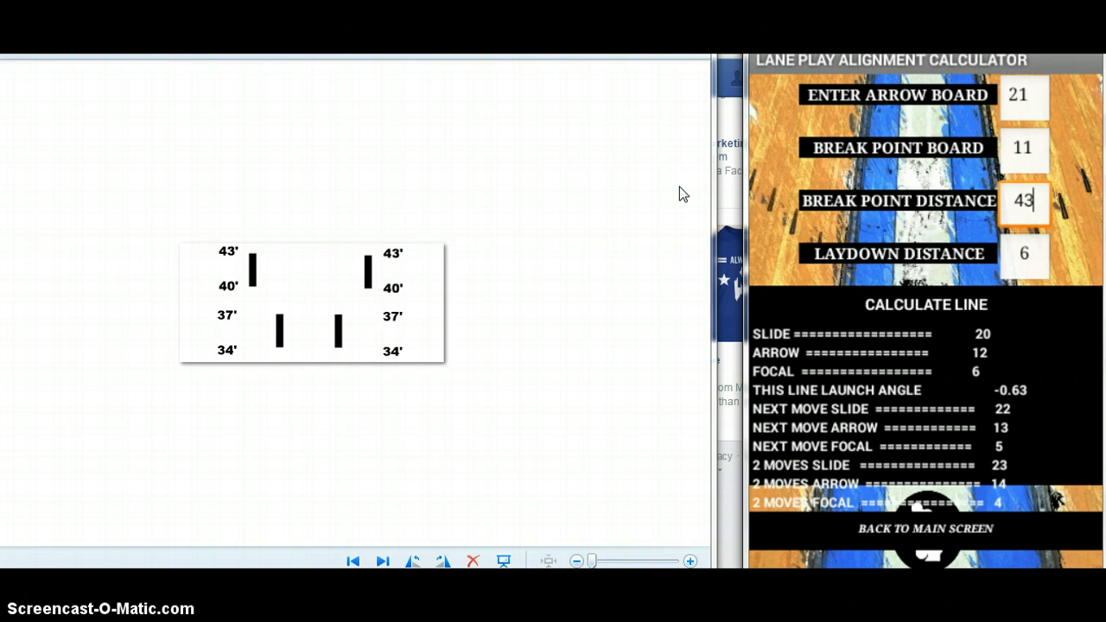
- Calculate the line: slide 33, arrow 21, focal 4, launch angle -1.87
left_click(925, 304)
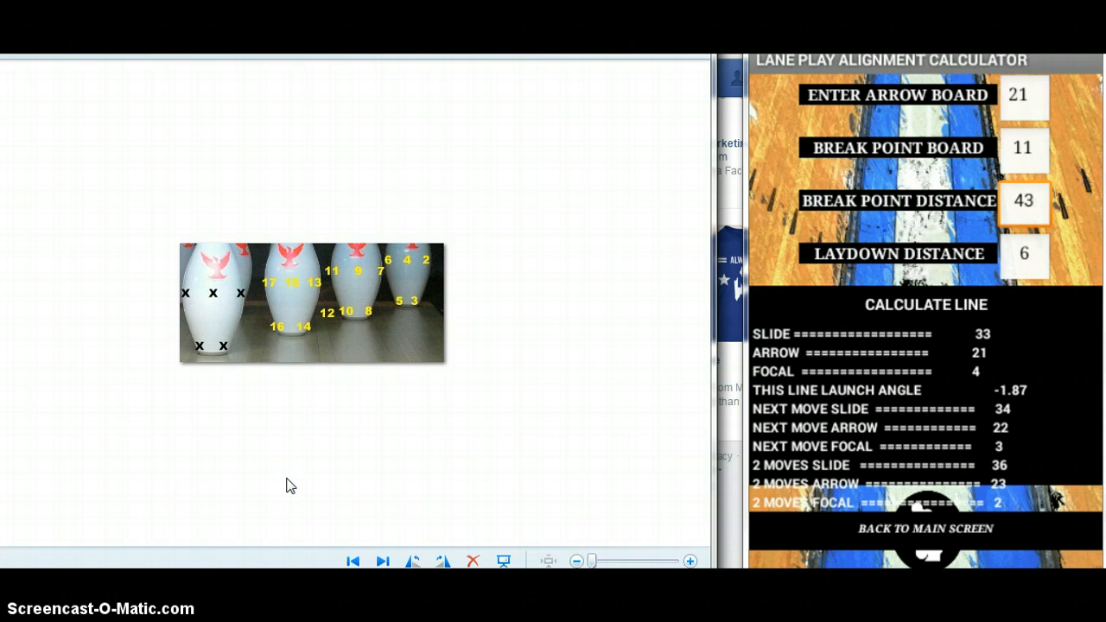
left_click(543, 377)
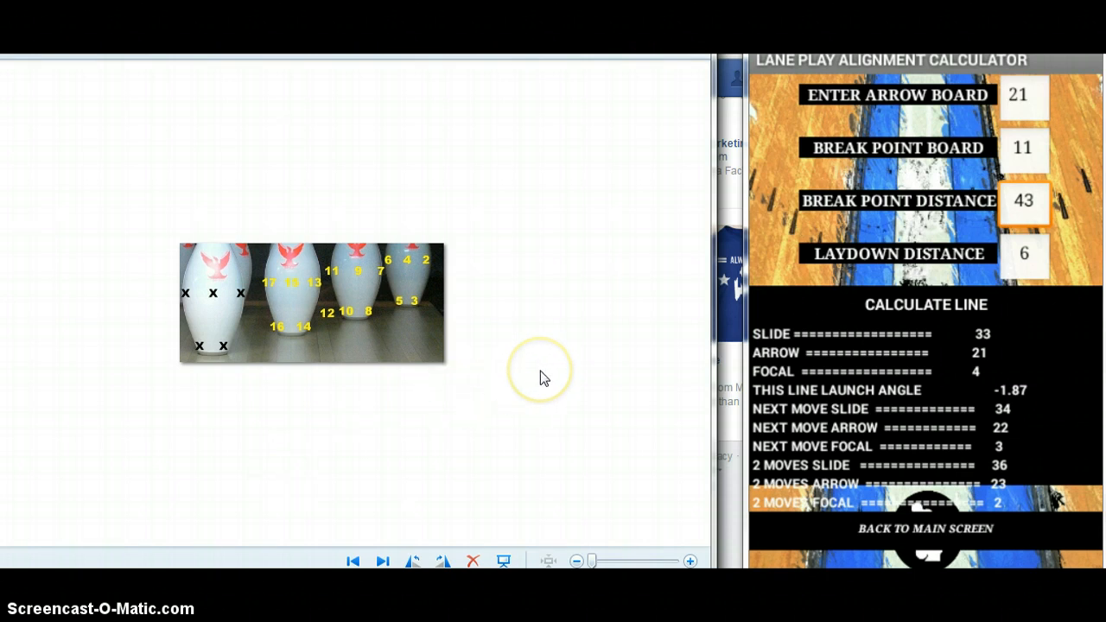
left_click(1023, 200)
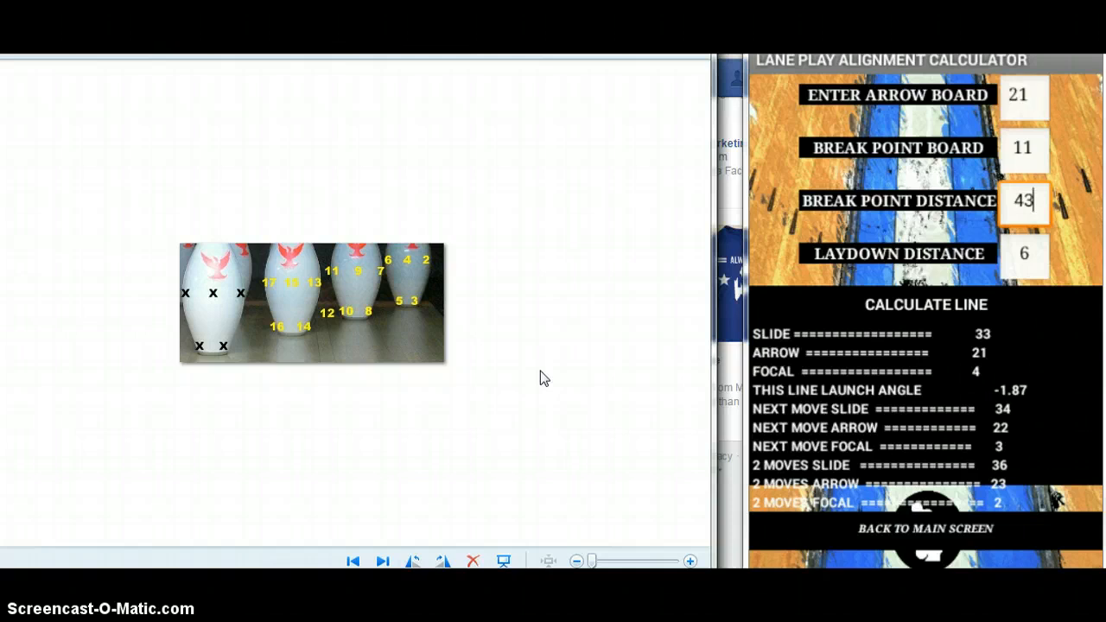
mouse_move(725, 242)
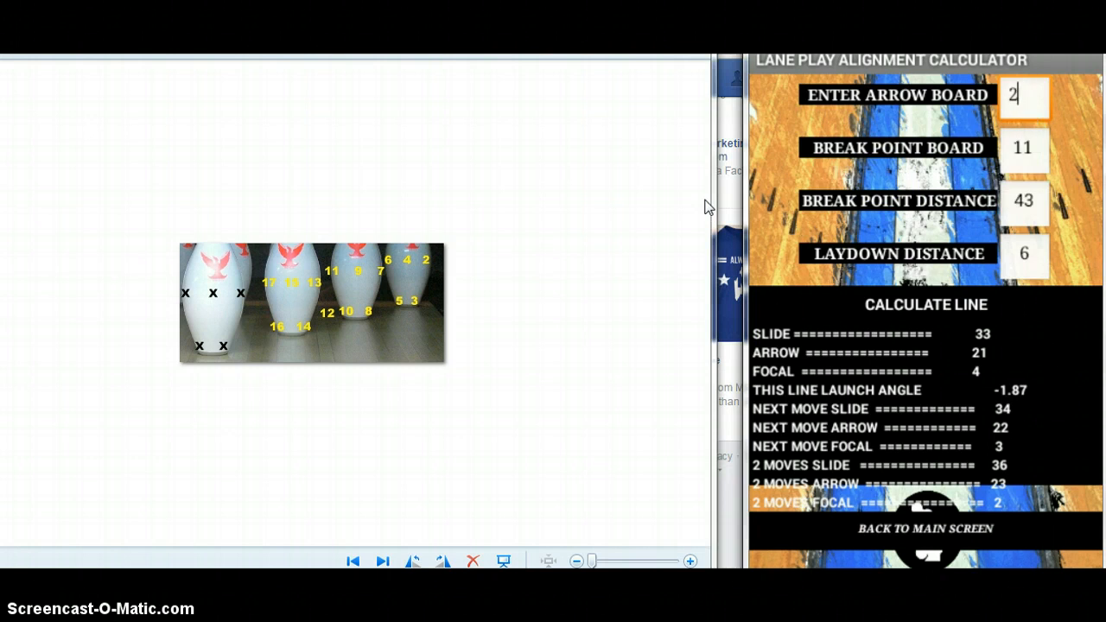
- Change the inputs to arrow 22 and distance 62 to get slide 34, arrow 22, focal 4
type("2")
left_click(1025, 149)
type("4")
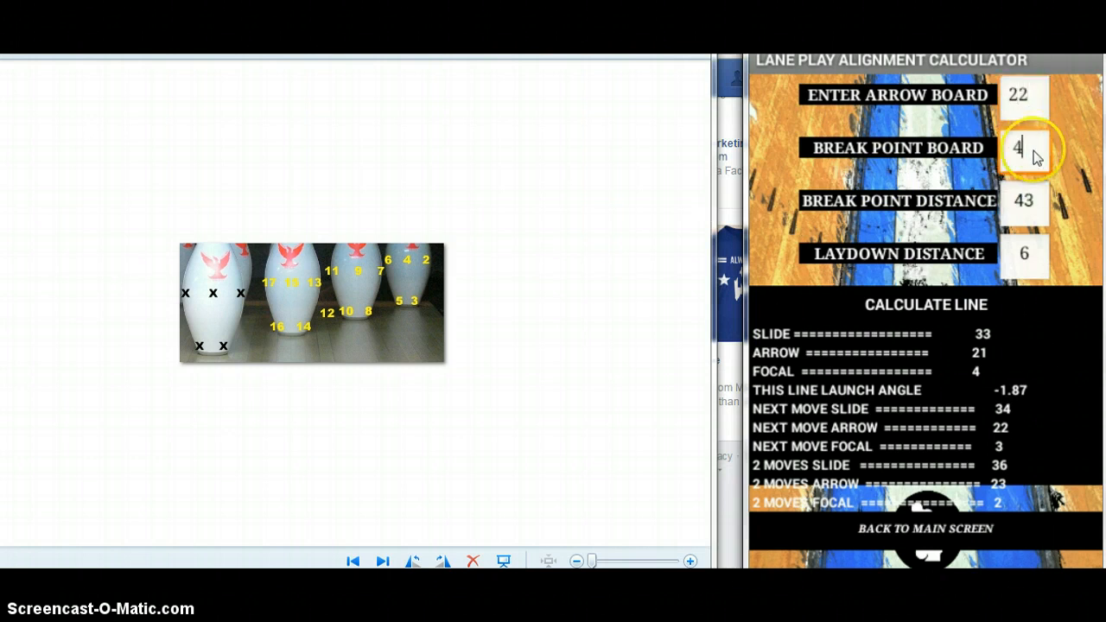
left_click(1024, 200)
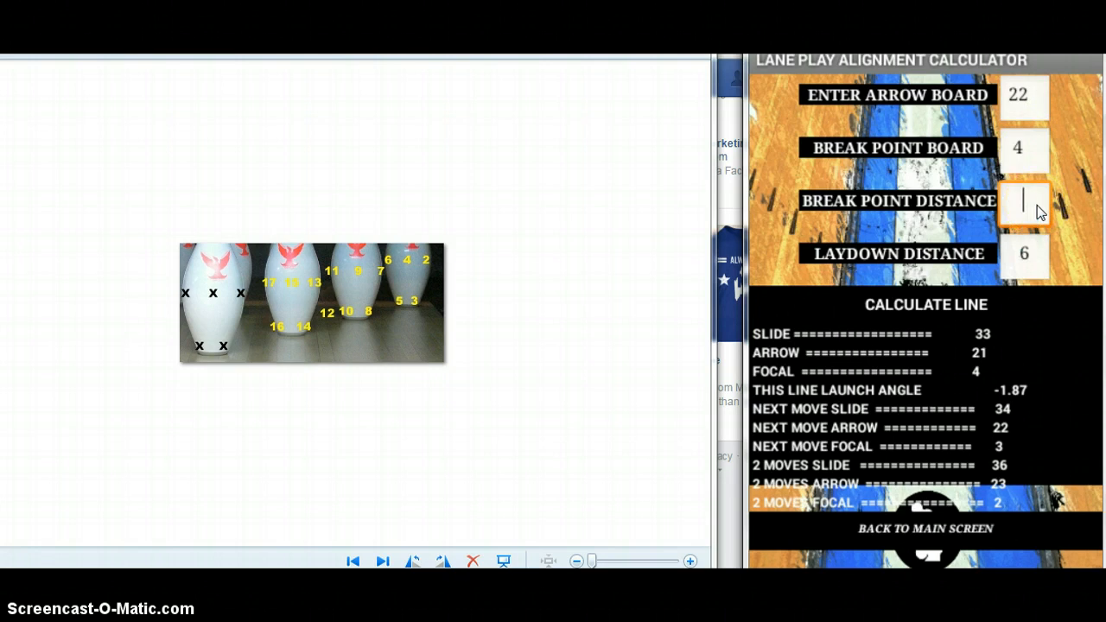
type("62")
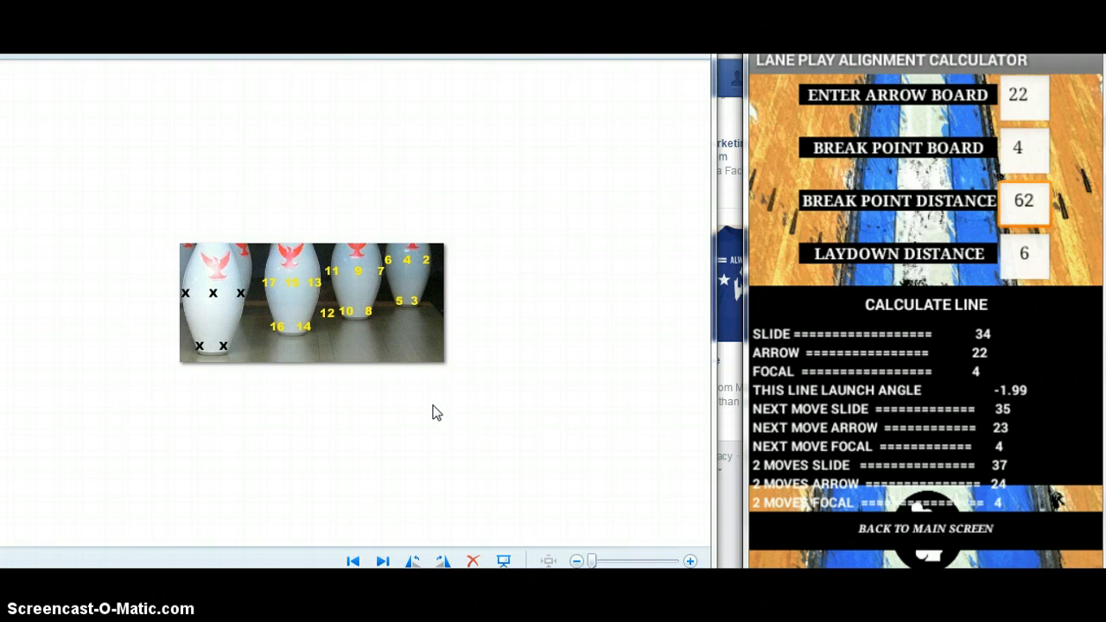
left_click(1024, 200)
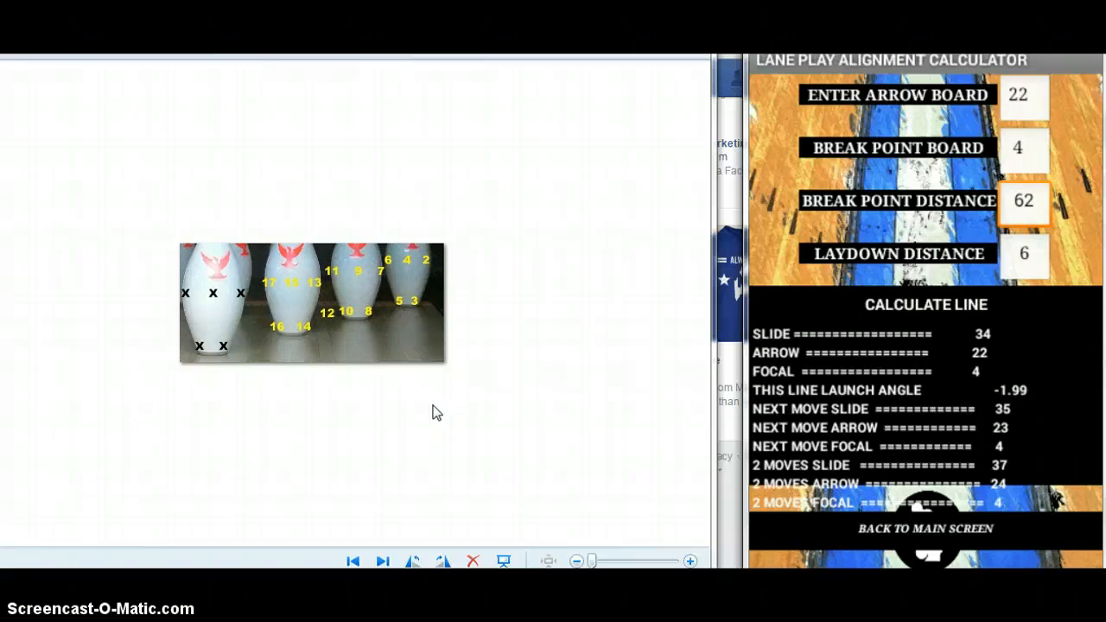
left_click(1024, 201)
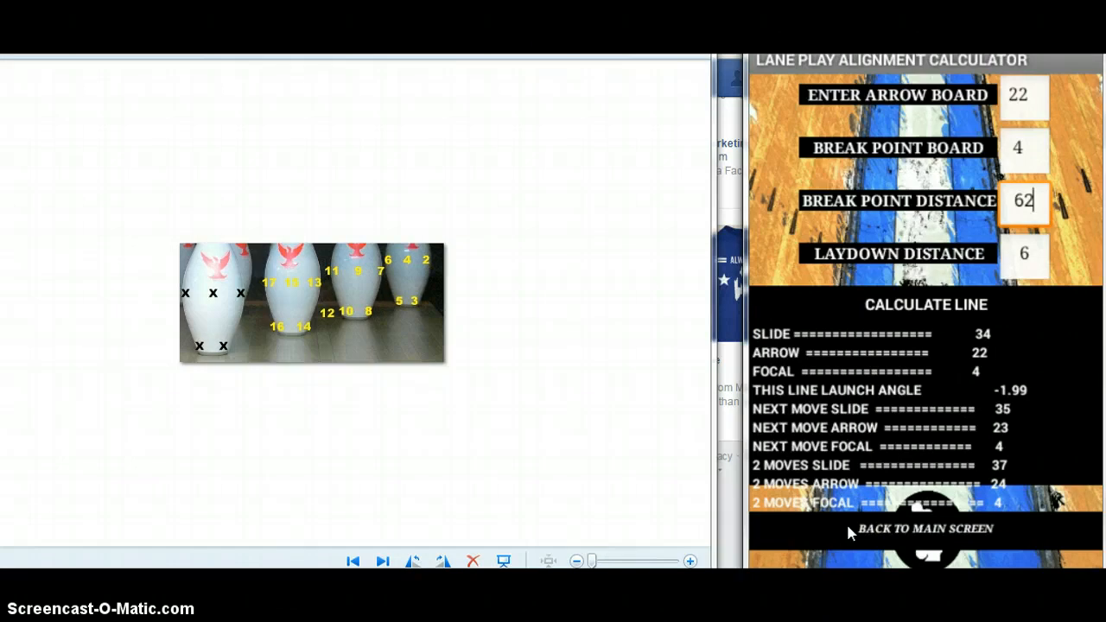
- Return to the main screen, view the How to Use the LPAC guide, then go back
left_click(926, 528)
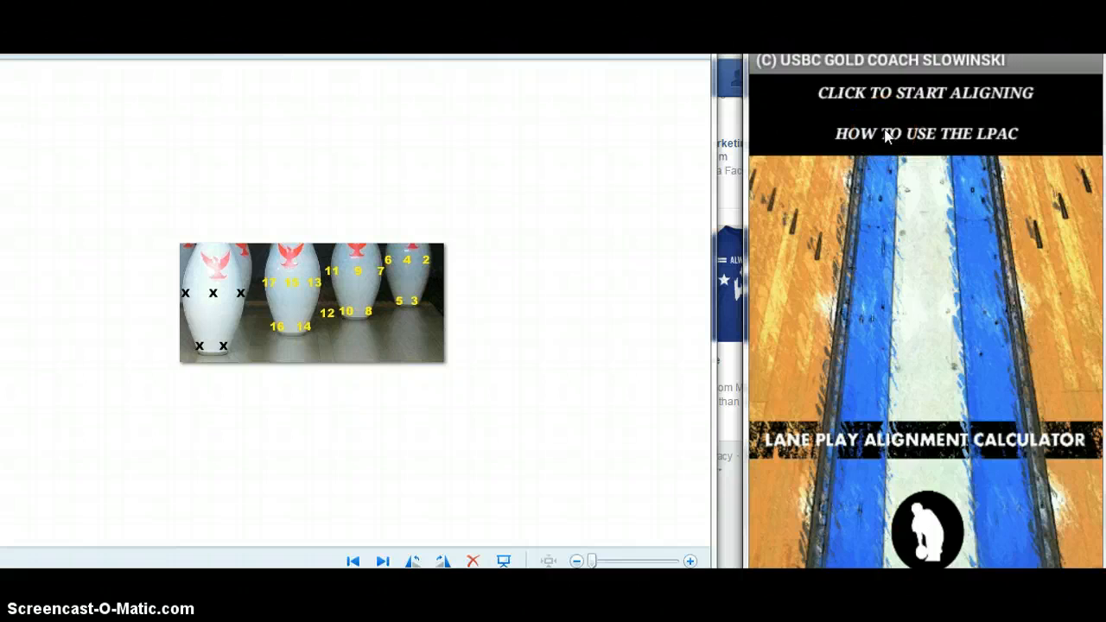
left_click(926, 133)
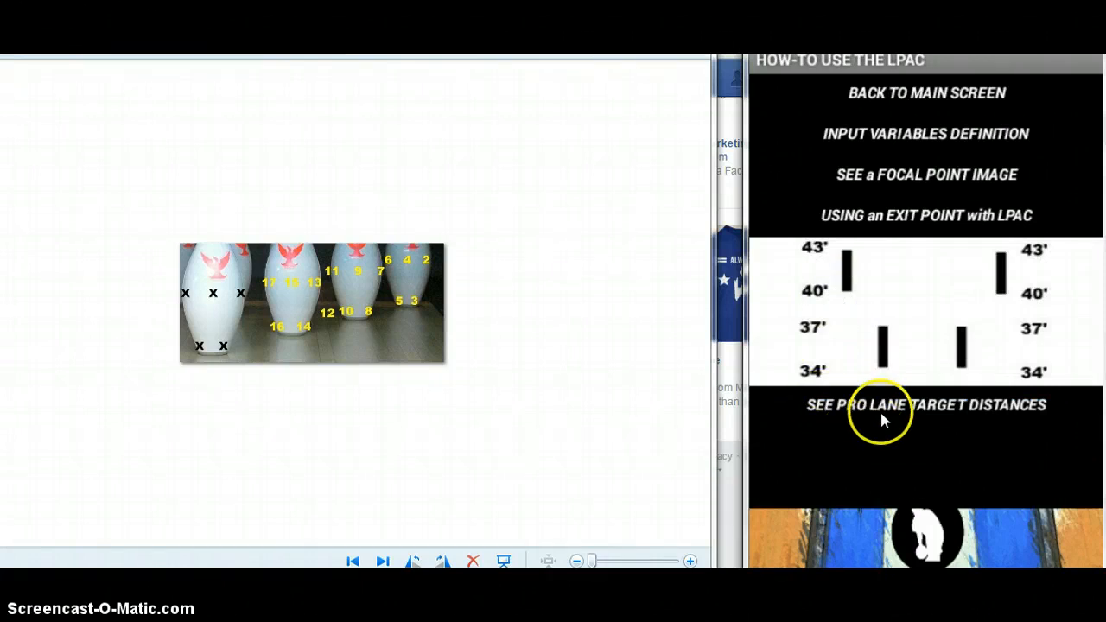
mouse_move(956, 93)
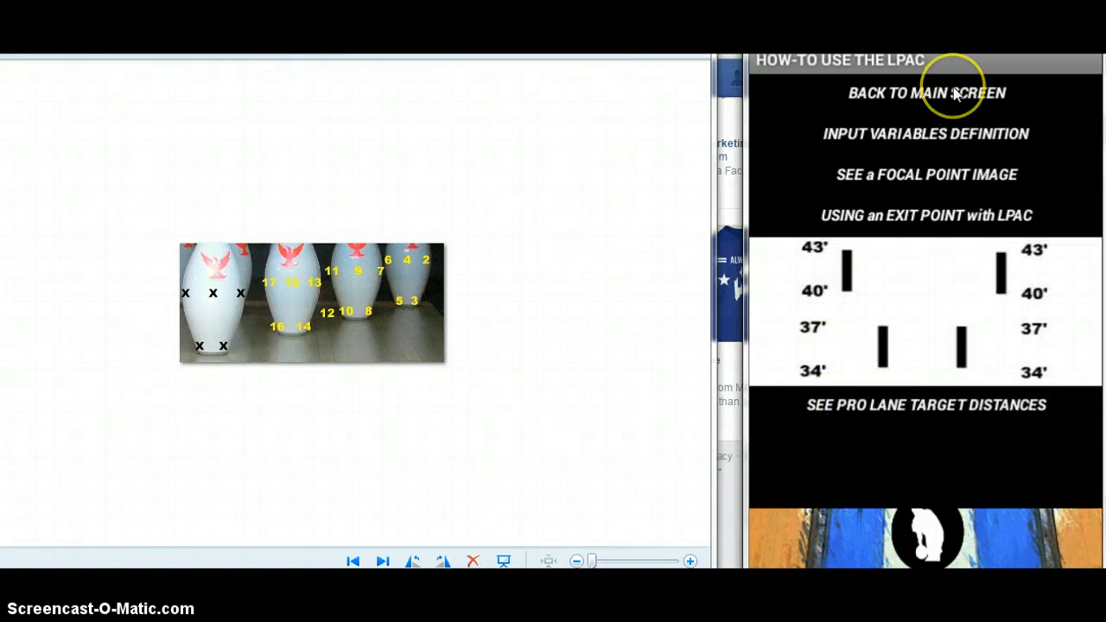
left_click(927, 92)
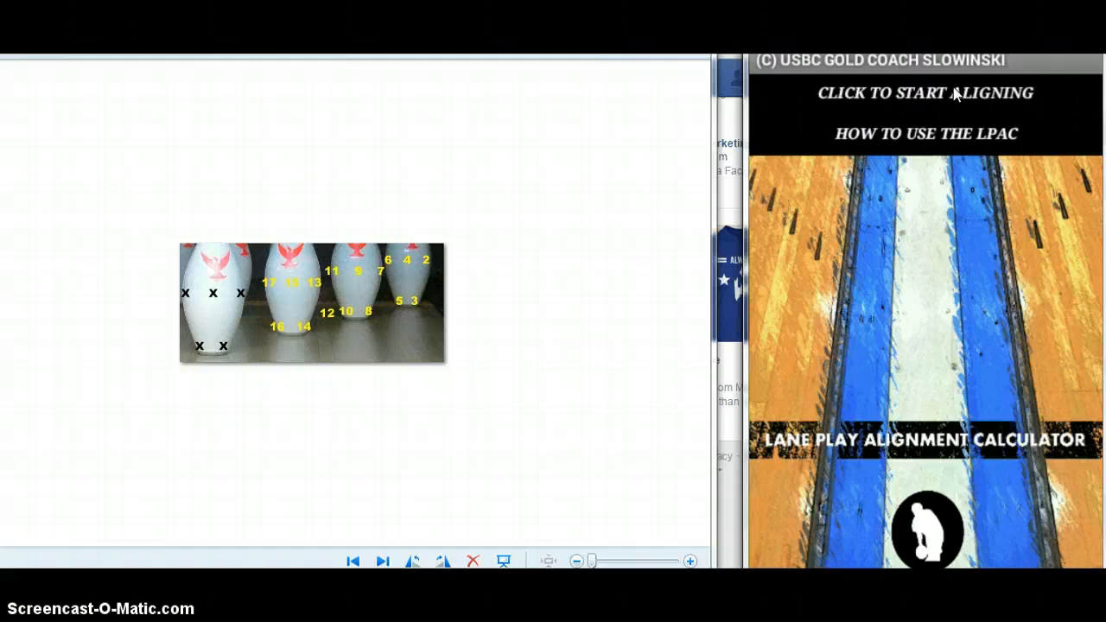
mouse_move(1040, 300)
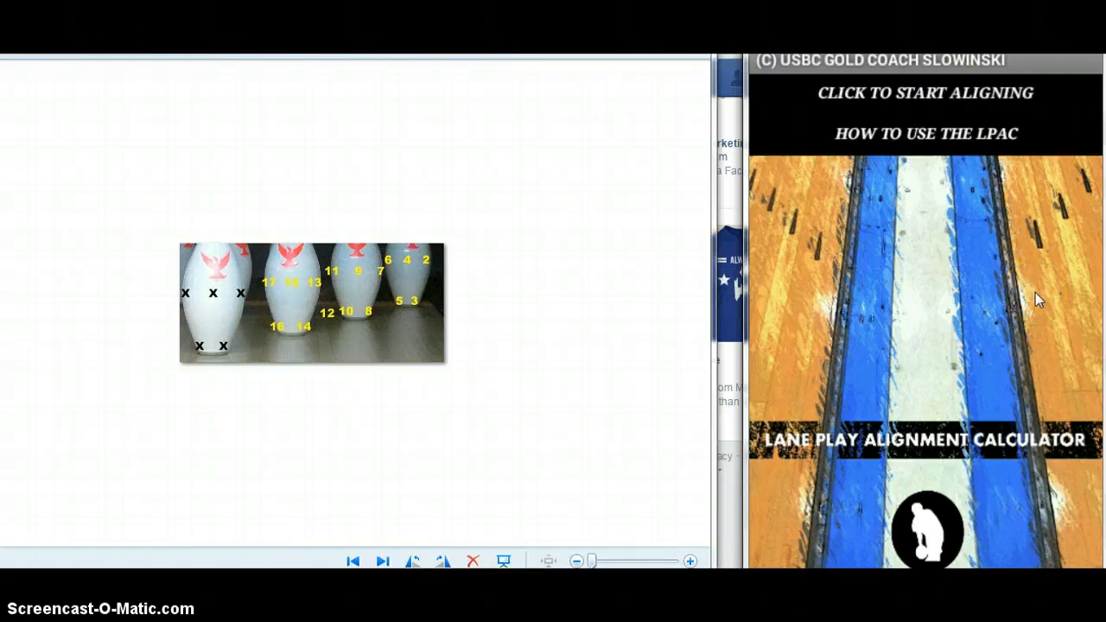